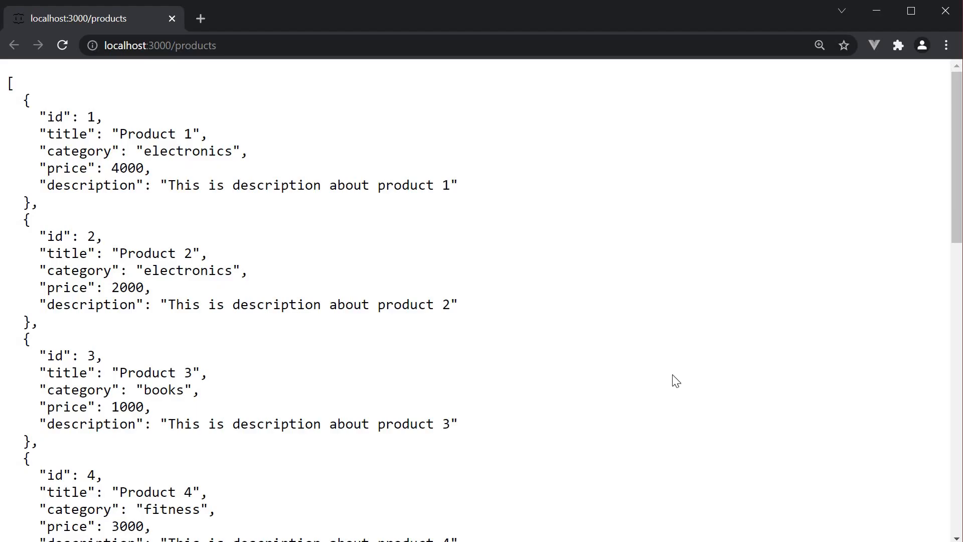
mouse_move(584, 390)
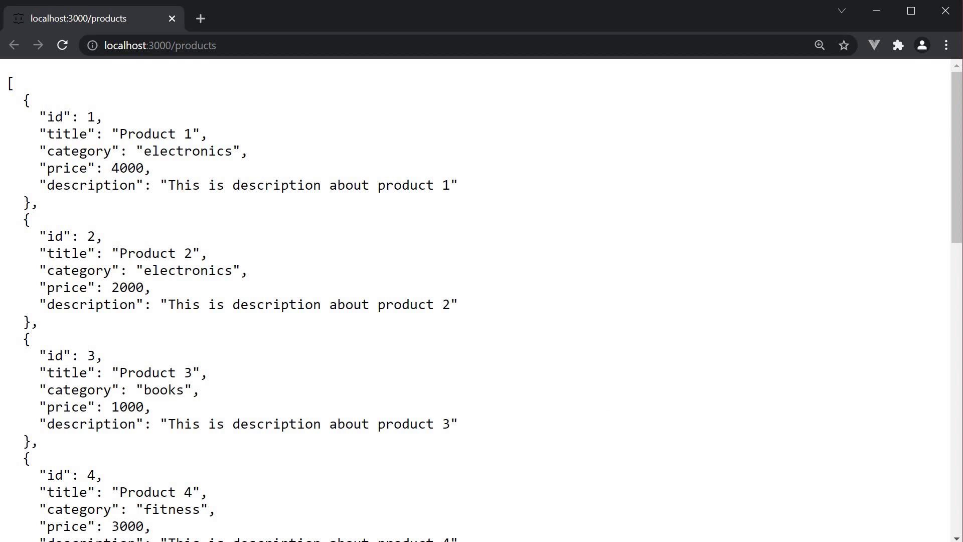
mouse_move(568, 402)
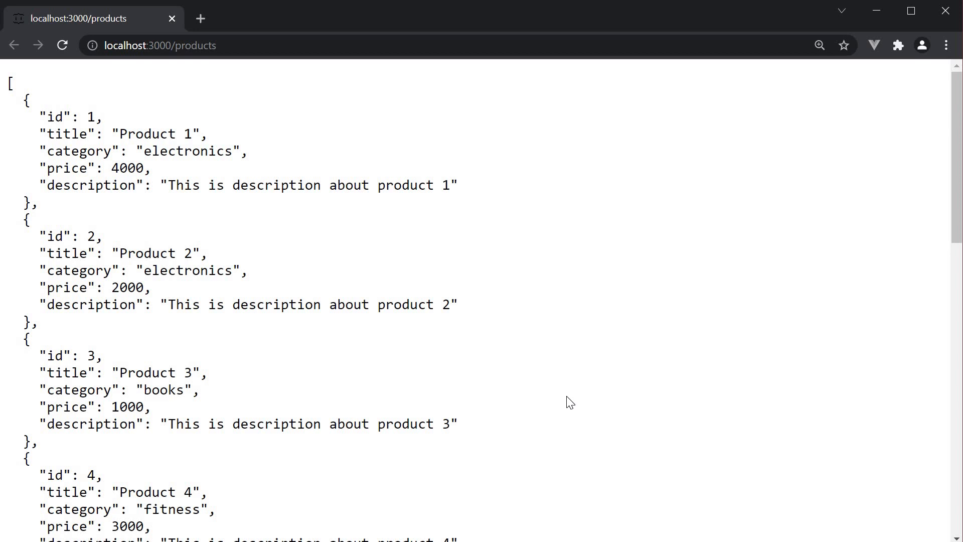
mouse_move(561, 414)
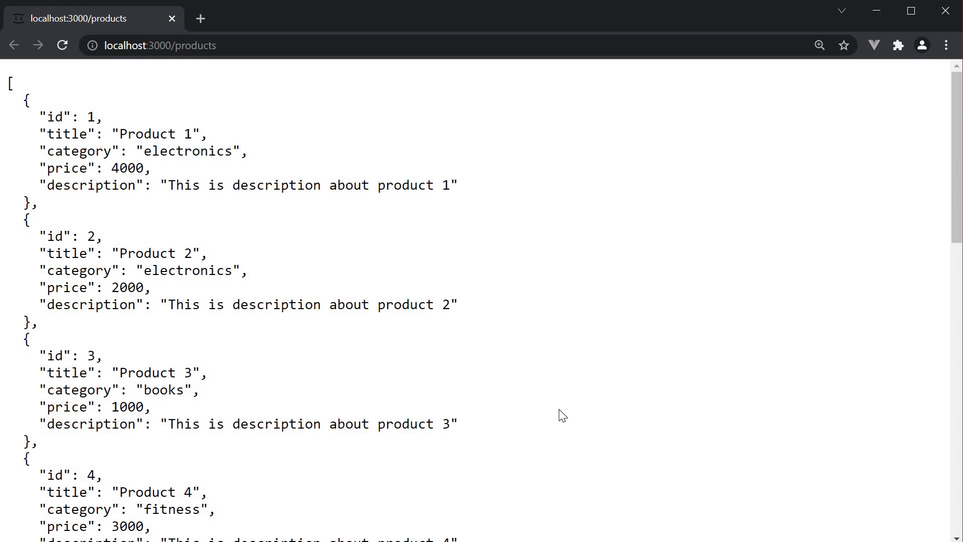
mouse_move(550, 358)
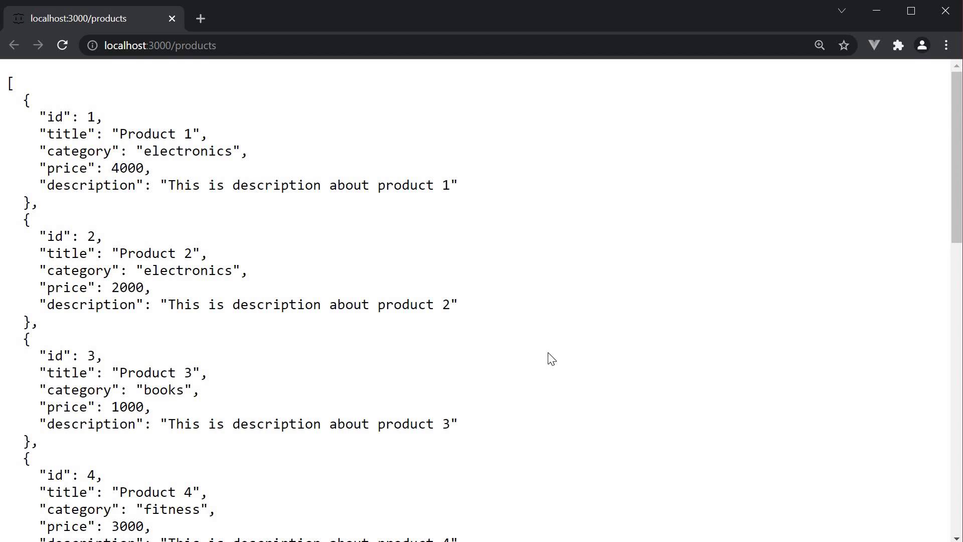
mouse_move(626, 365)
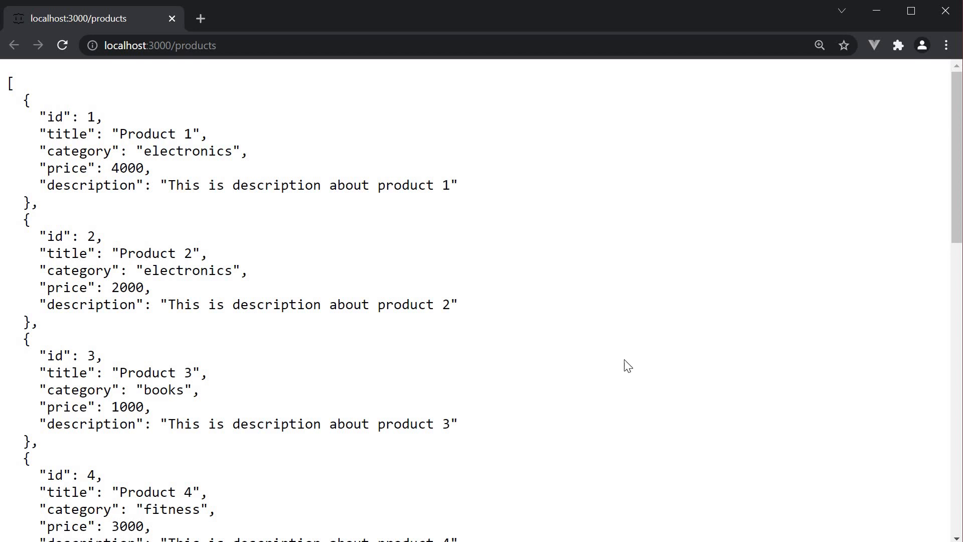
mouse_move(468, 327)
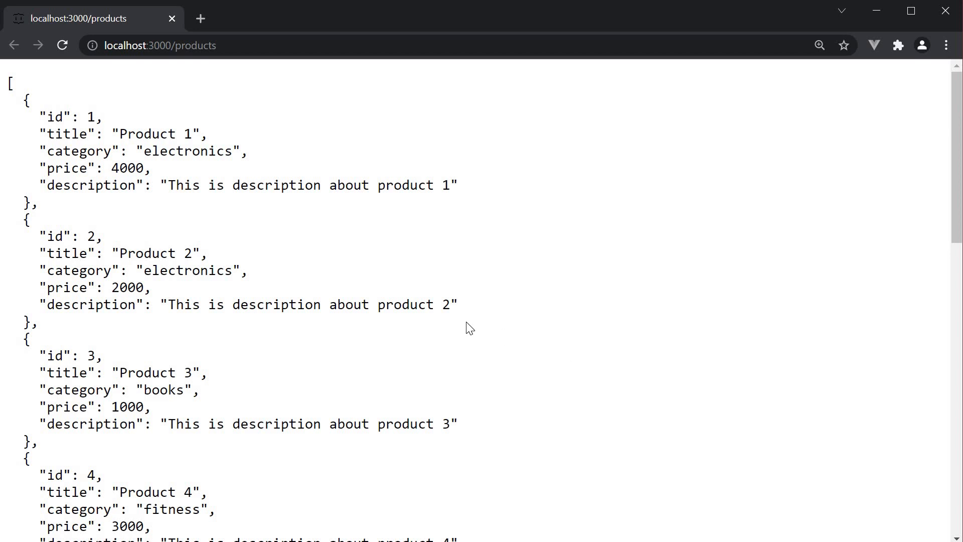
mouse_move(313, 70)
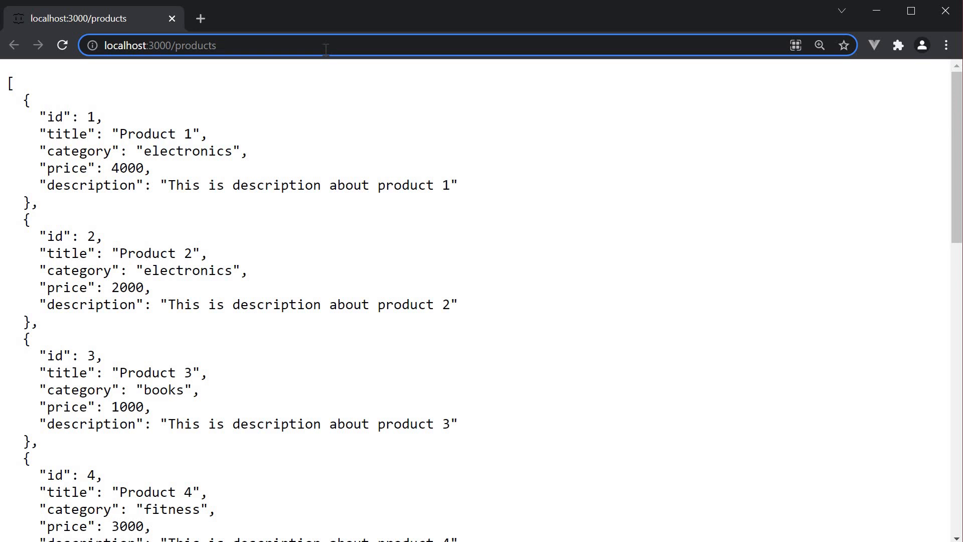
mouse_move(440, 325)
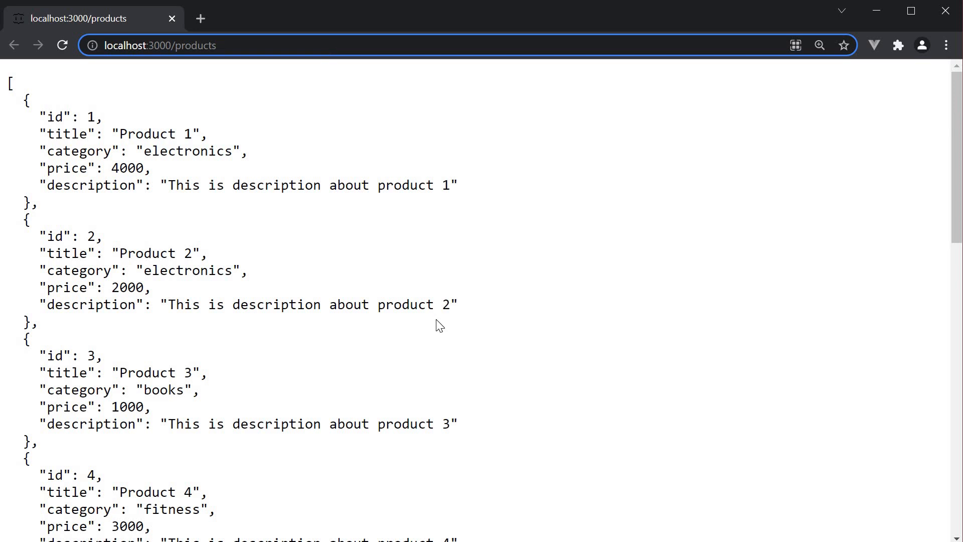
- Draft the products query string ?price_gte=2000&price_lte=6 in the address bar without loading it
scroll("down", 3)
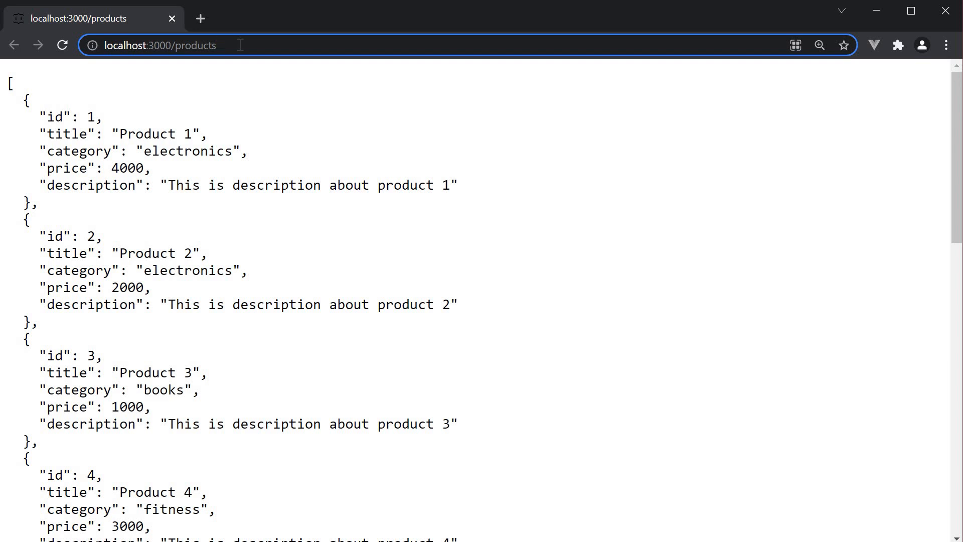
type("?_page=2&_limit=2")
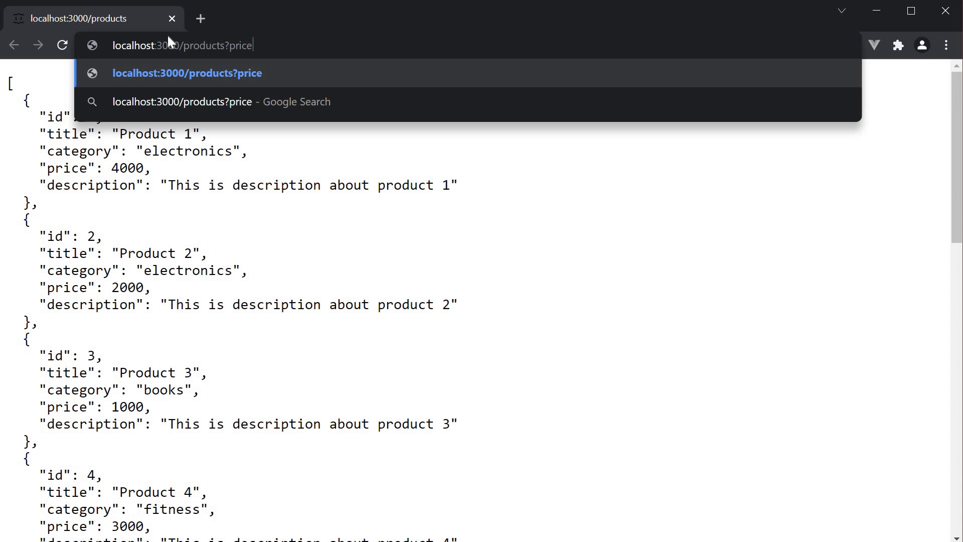
type("_")
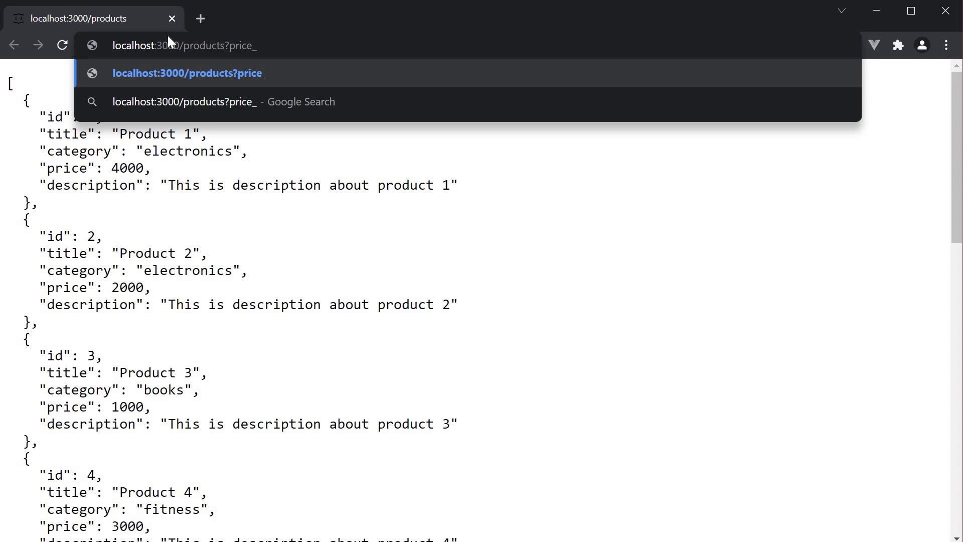
type("gte")
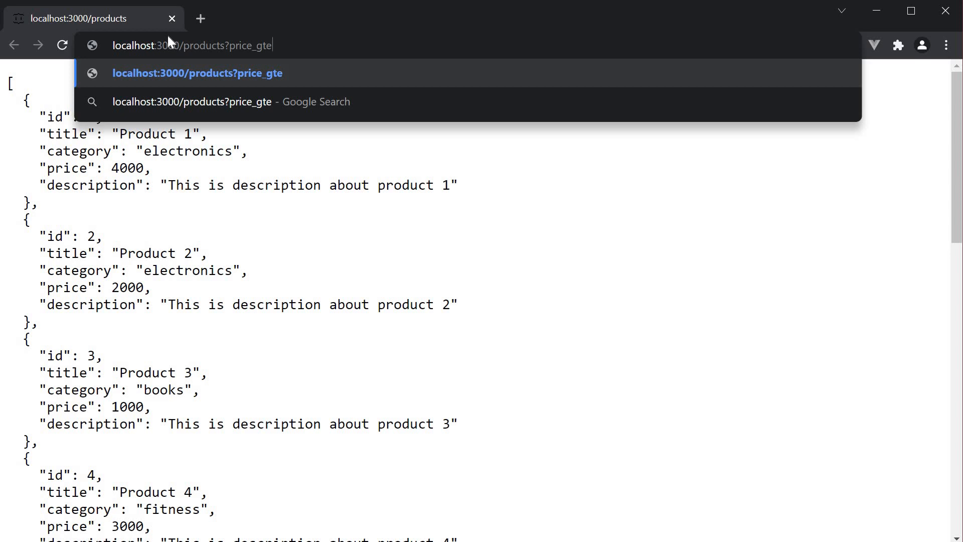
type("=2000")
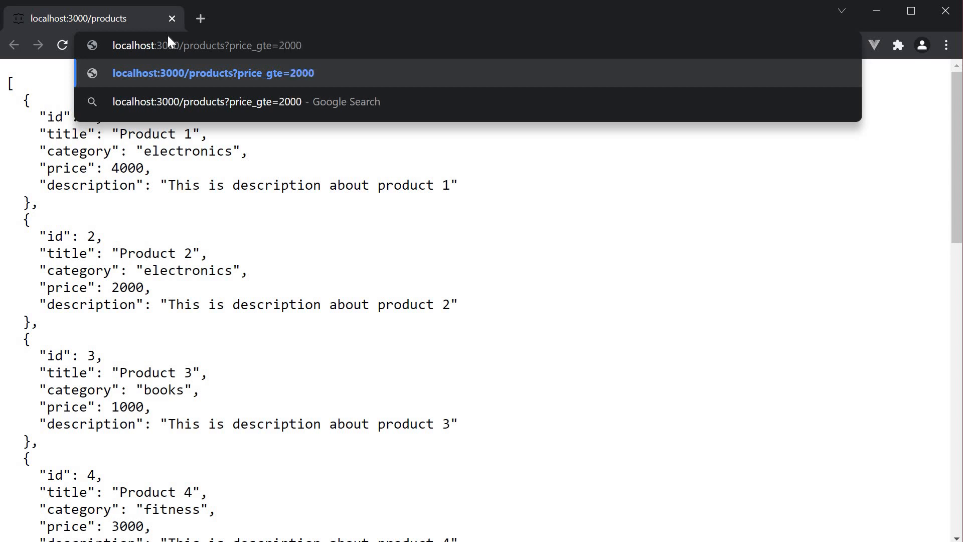
type("&")
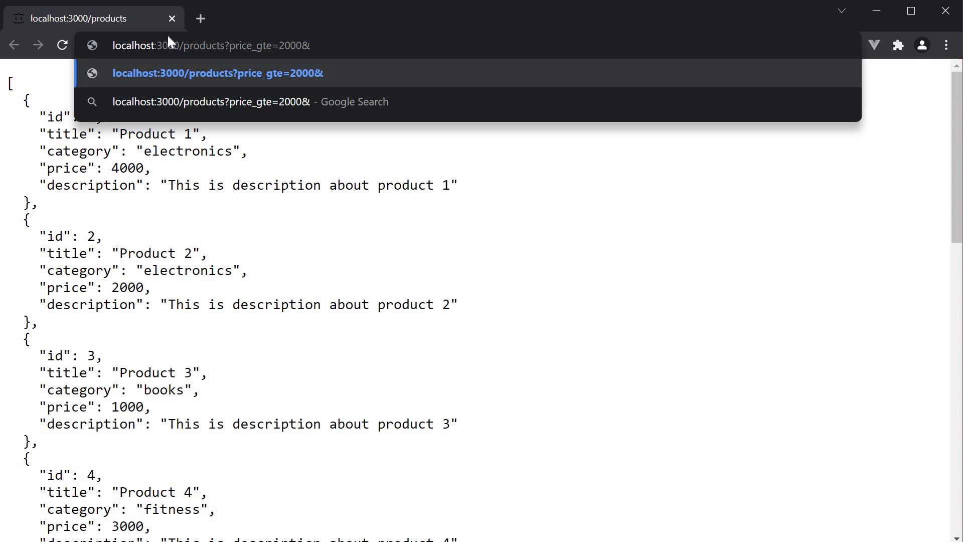
type("price")
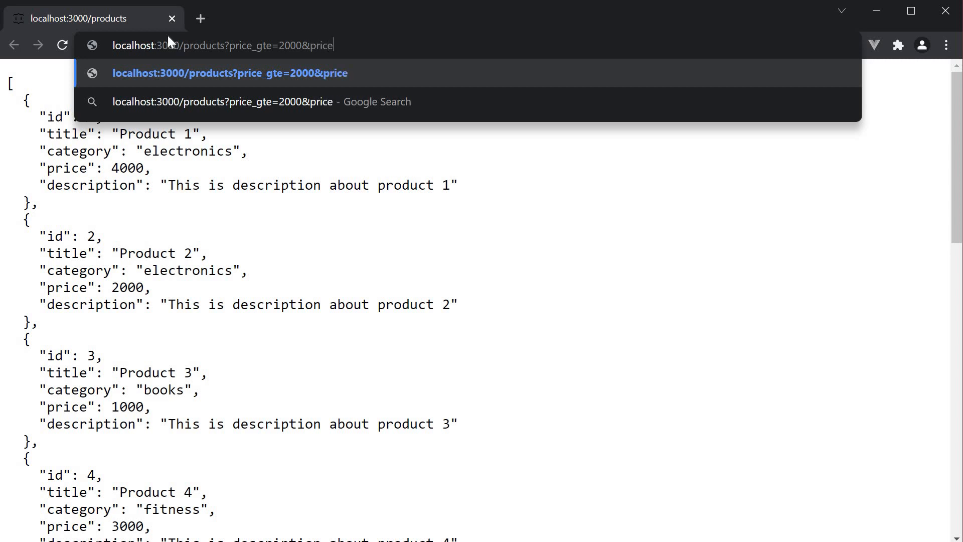
type("_lte")
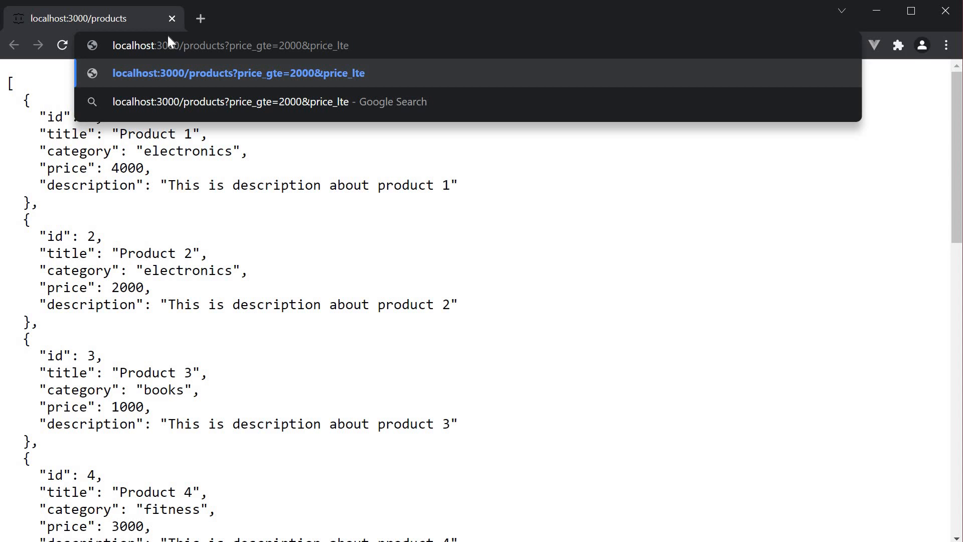
type("6000")
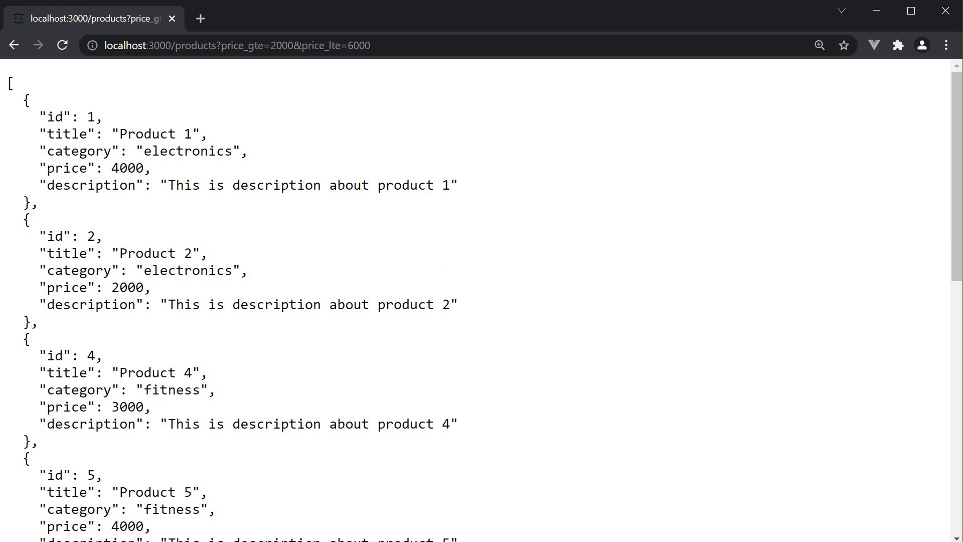
mouse_move(436, 261)
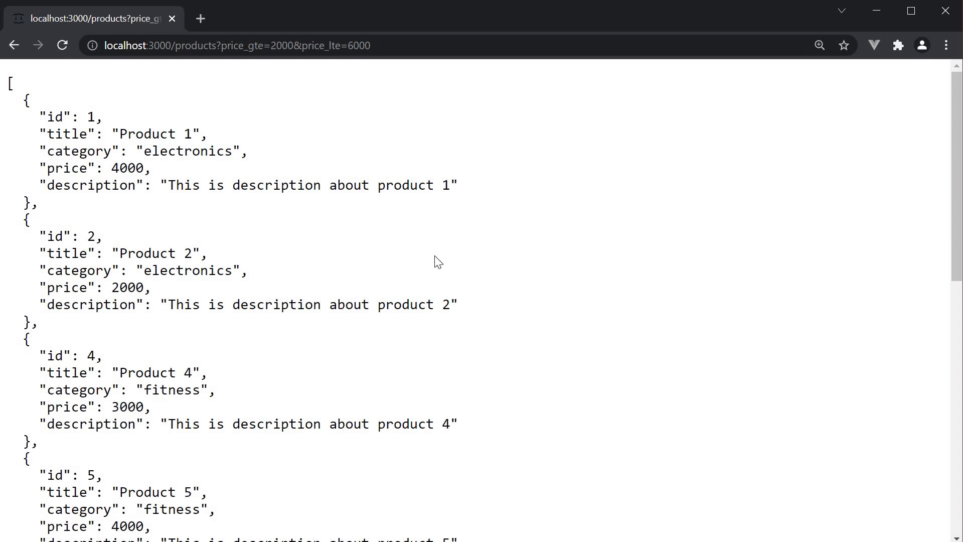
scroll("down", 3)
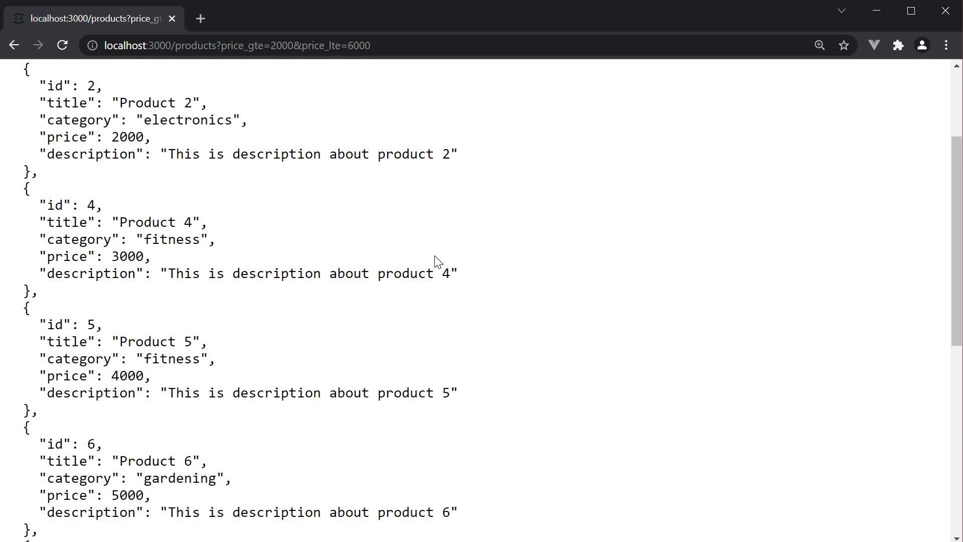
scroll("down", 3)
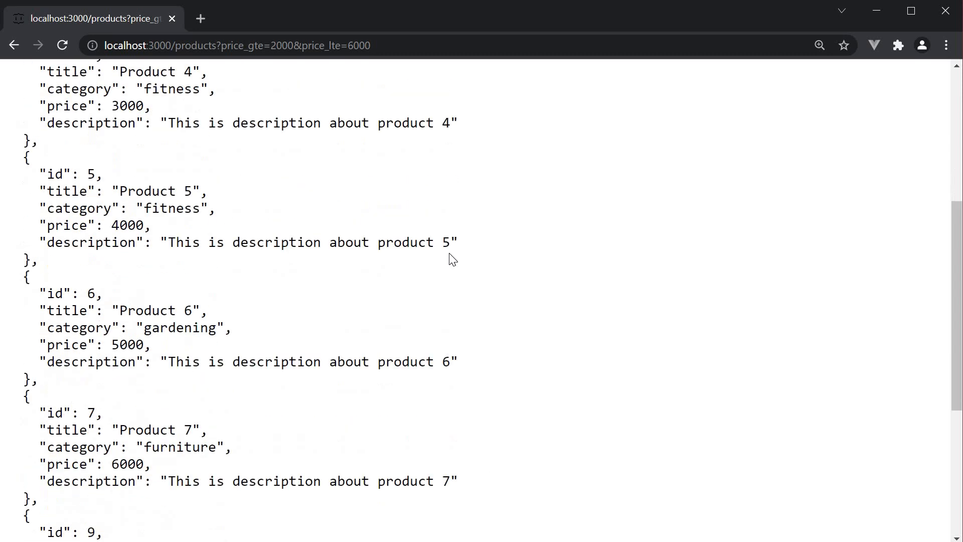
scroll("down", 3)
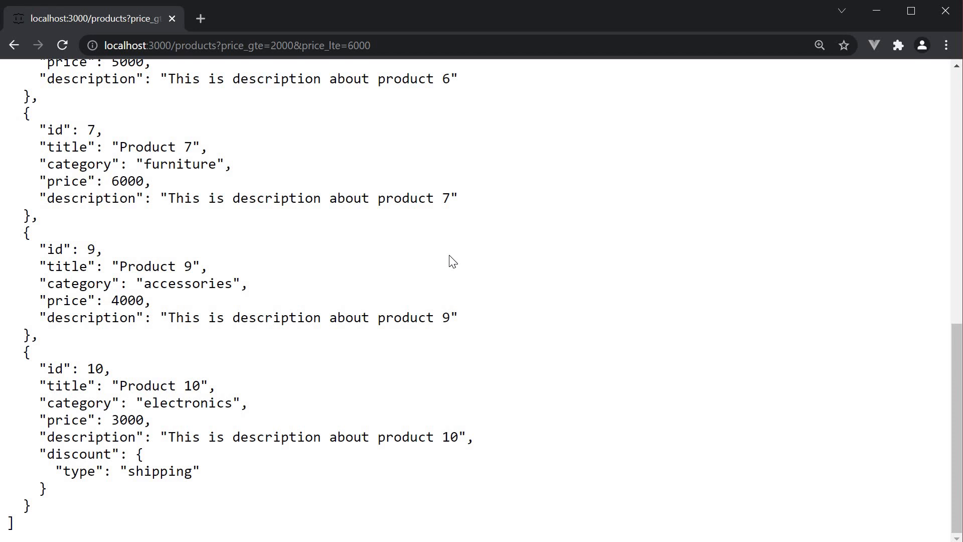
scroll("up", 3)
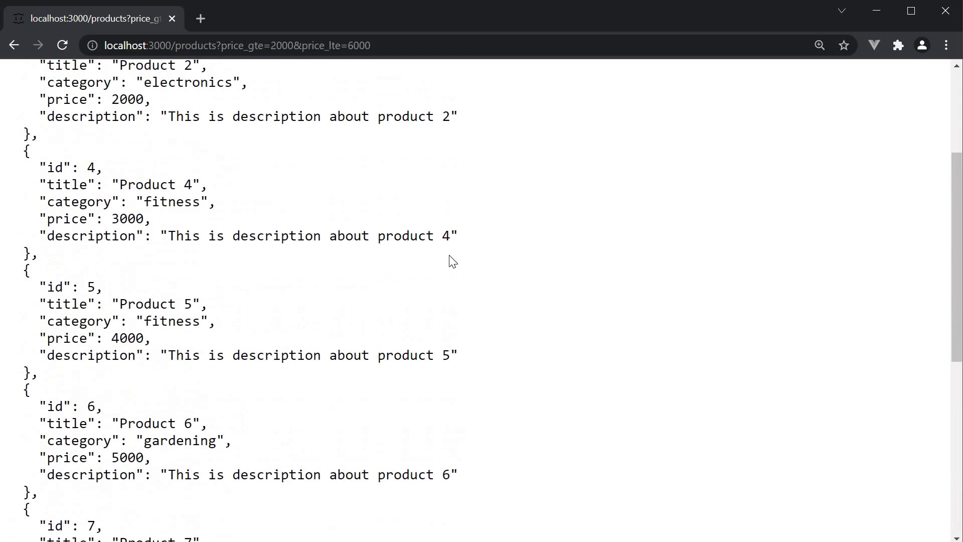
scroll("up", 3)
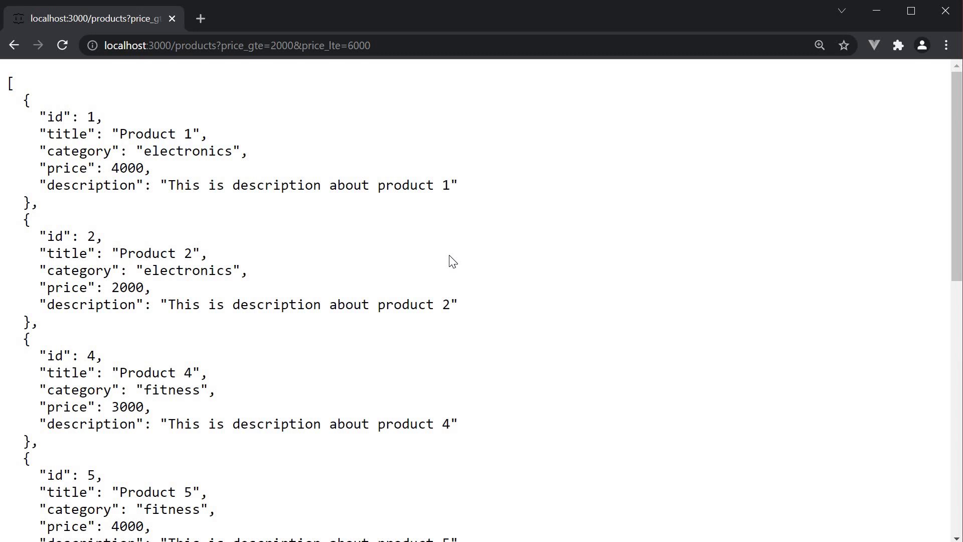
mouse_move(450, 271)
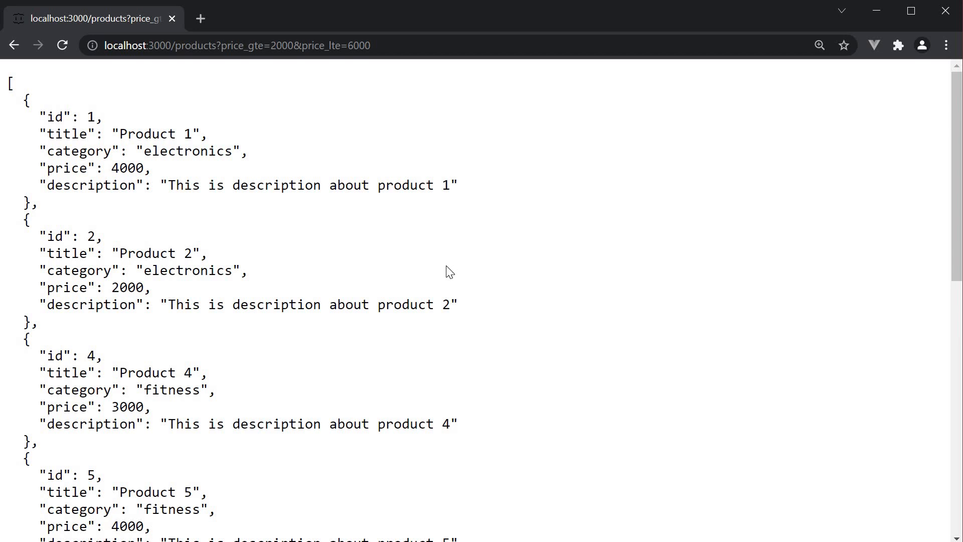
mouse_move(239, 85)
type("localhost:3000/products?id_")
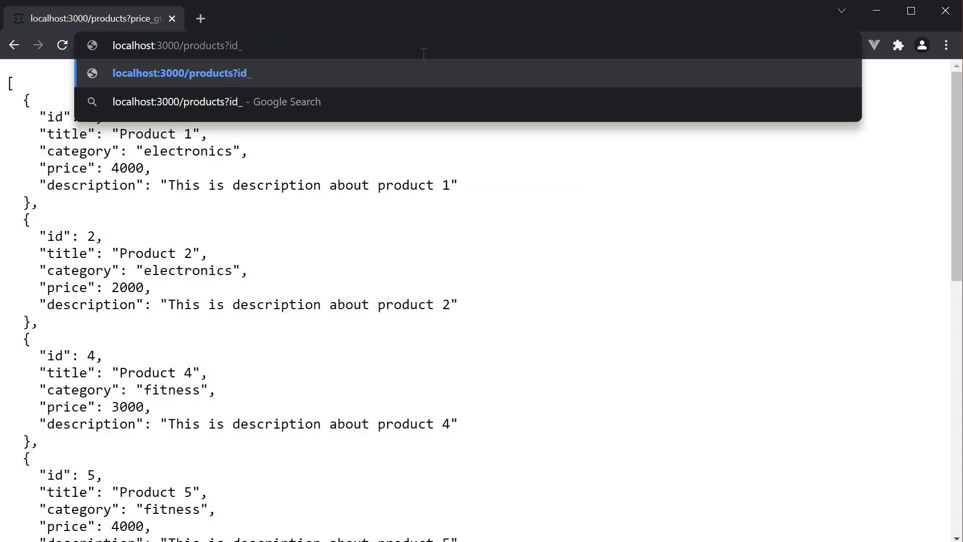
- Load products?id_ne=1 and scroll the results listing products 2 through 10
type("ne")
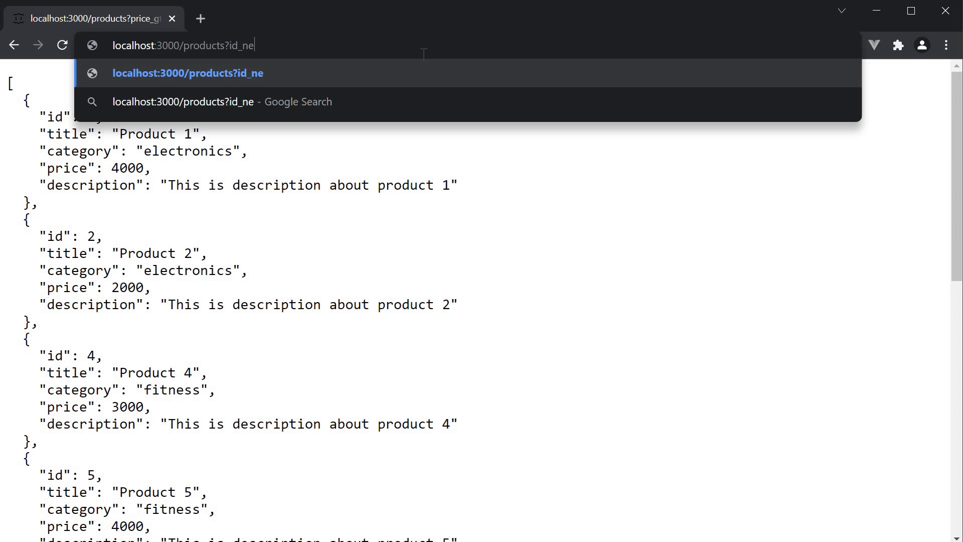
type("=1")
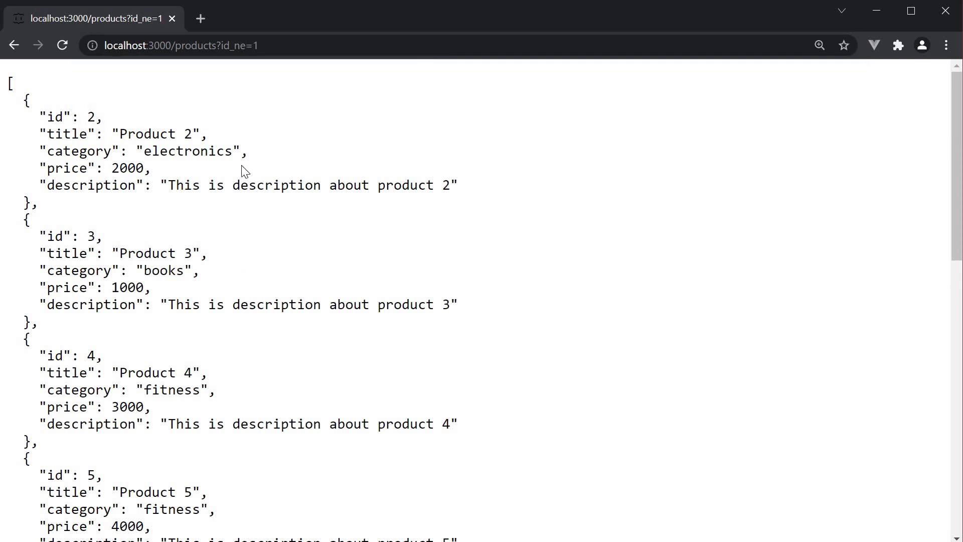
double_click(68, 116)
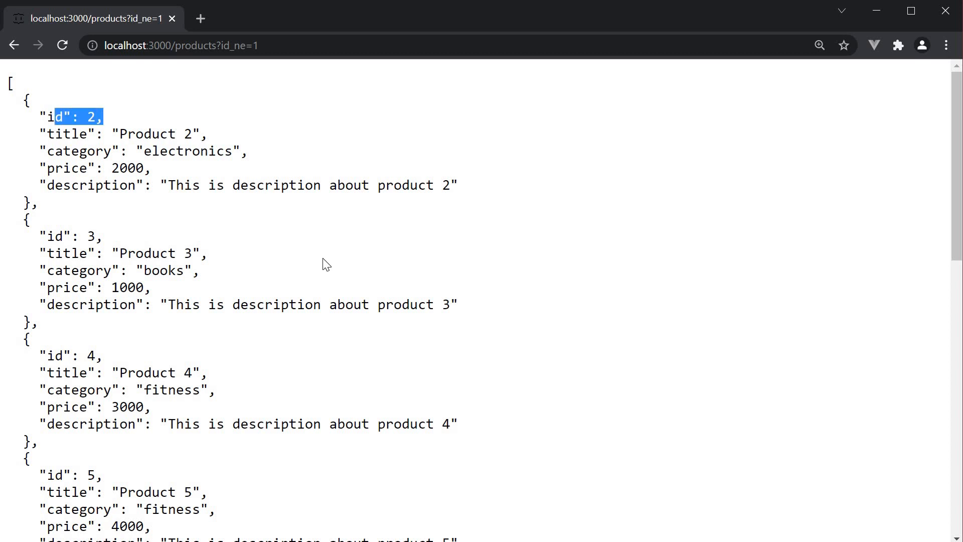
scroll("down", 3)
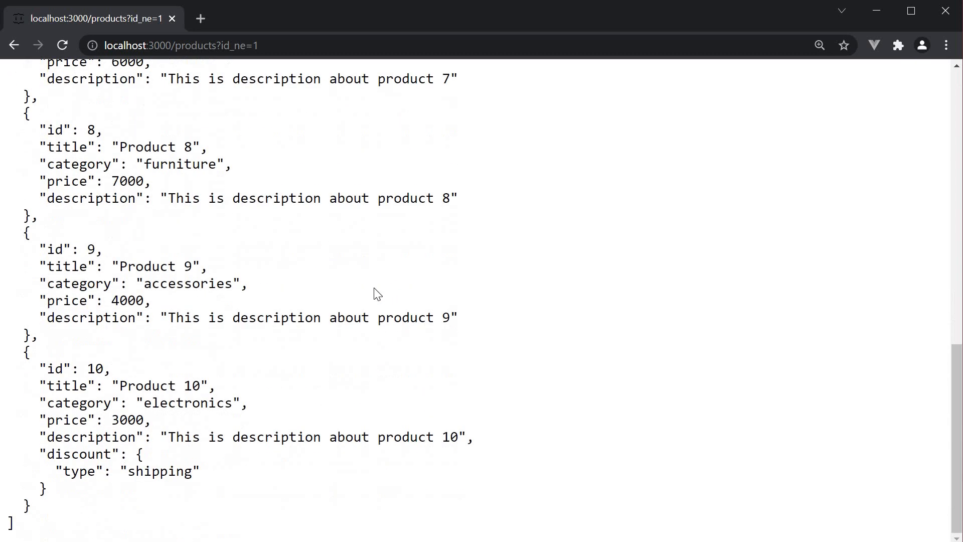
scroll("up", 3)
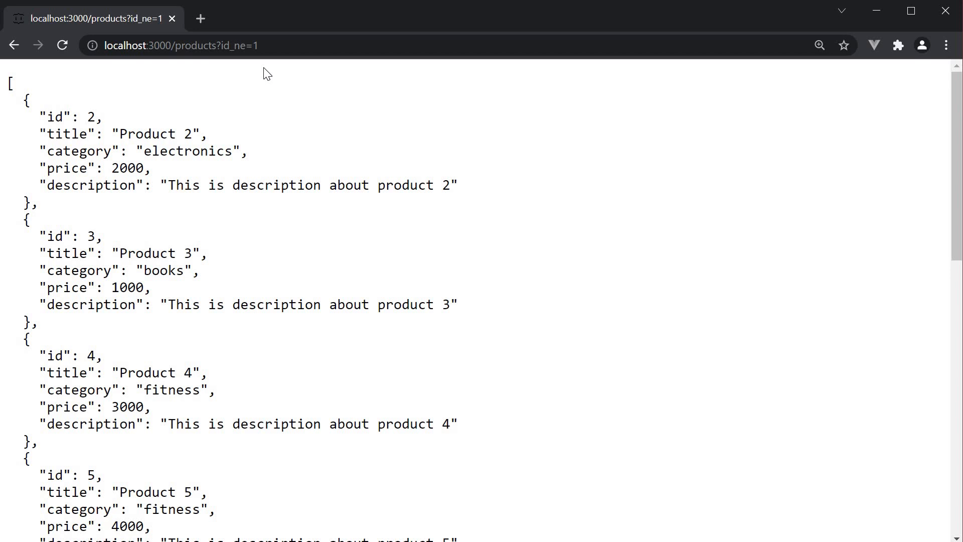
mouse_move(355, 214)
type("categ")
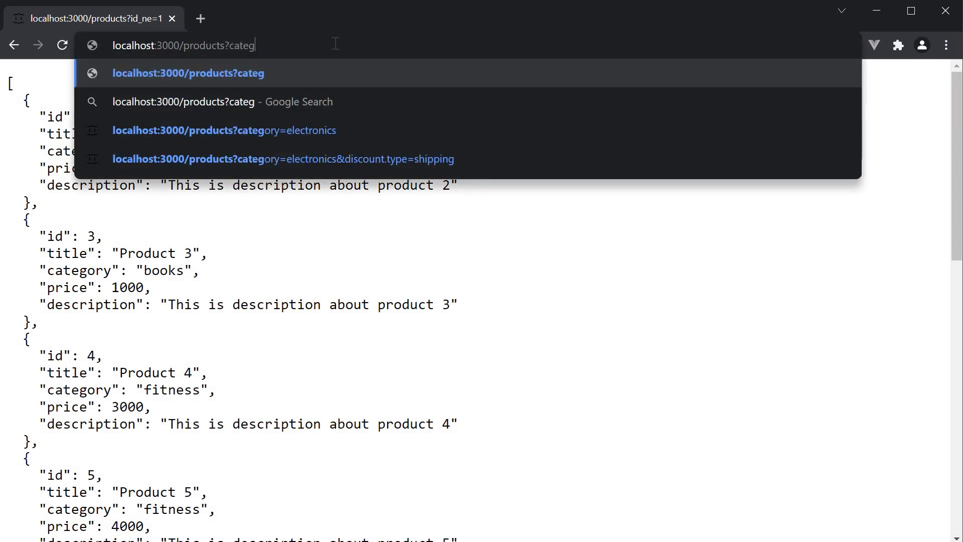
- Enter the query products?category_like=^f to return only fitness and furniture items
type("ory_")
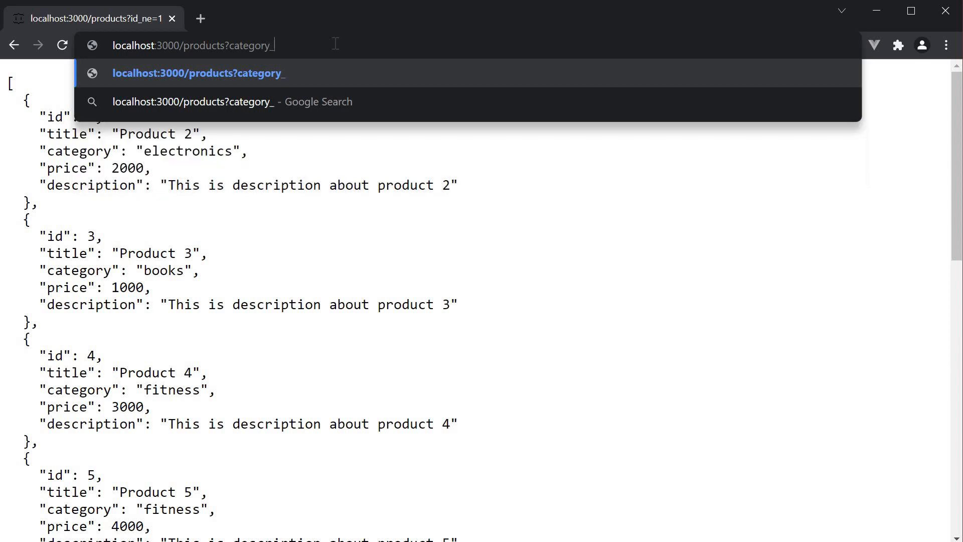
type("like")
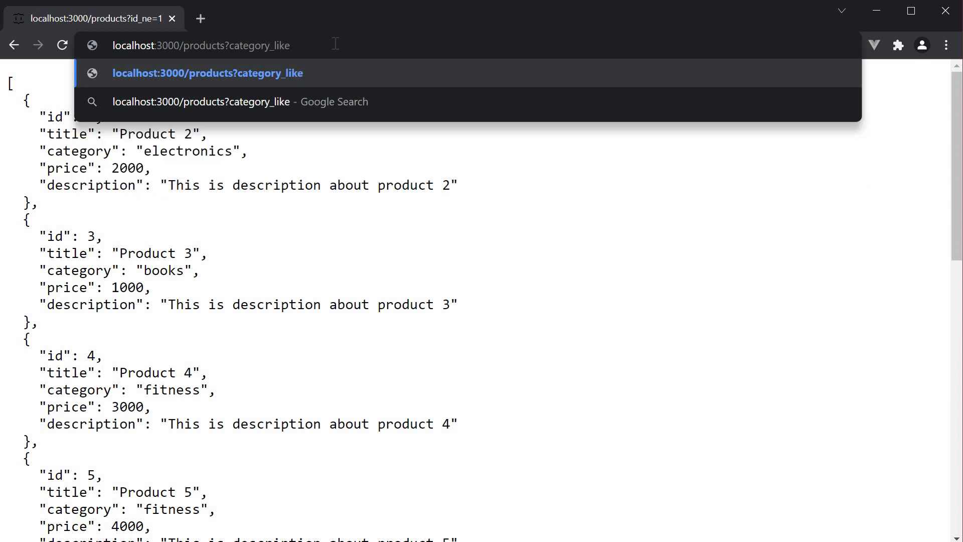
type("=")
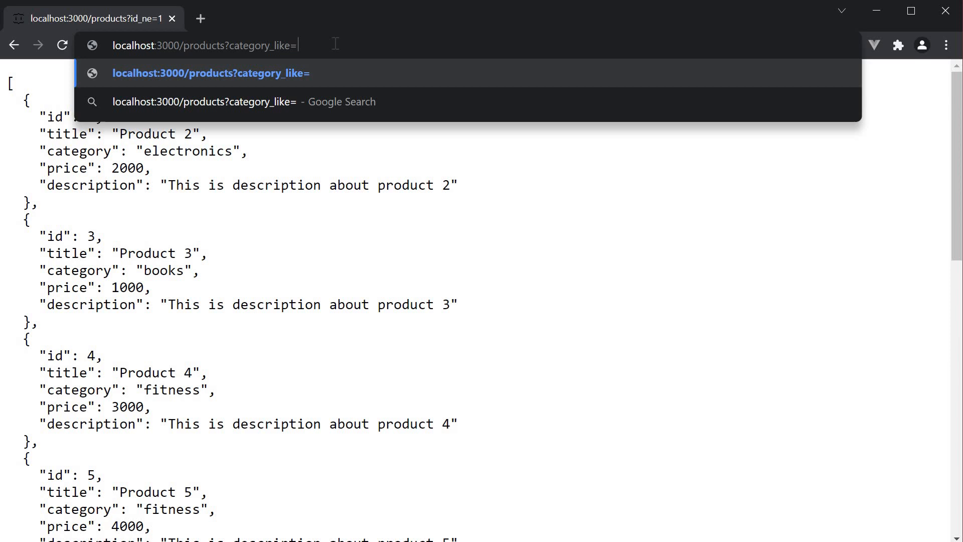
type("^")
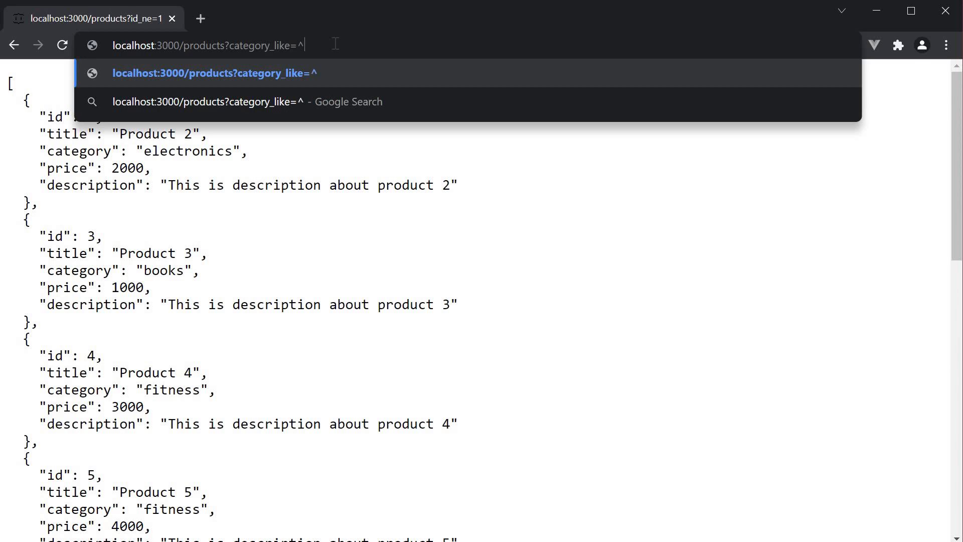
type("f")
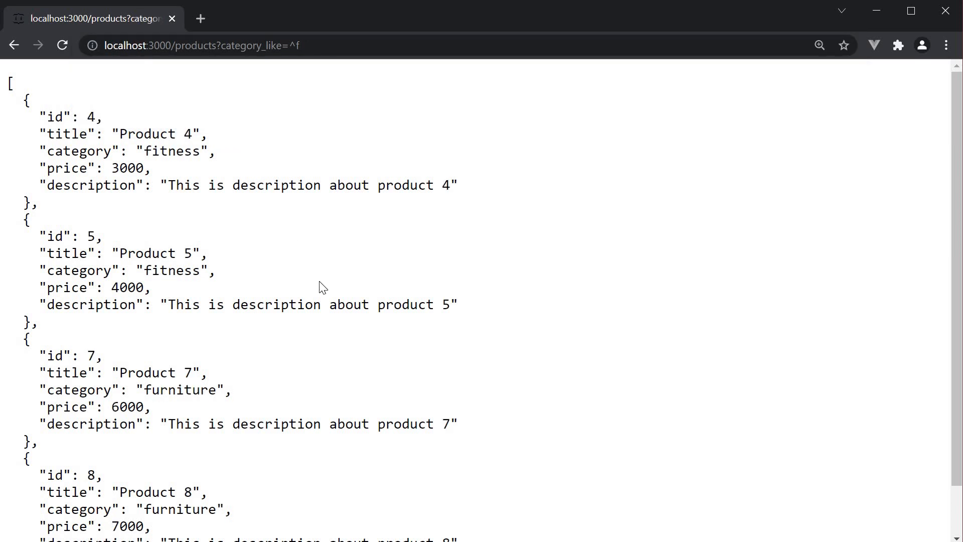
mouse_move(258, 248)
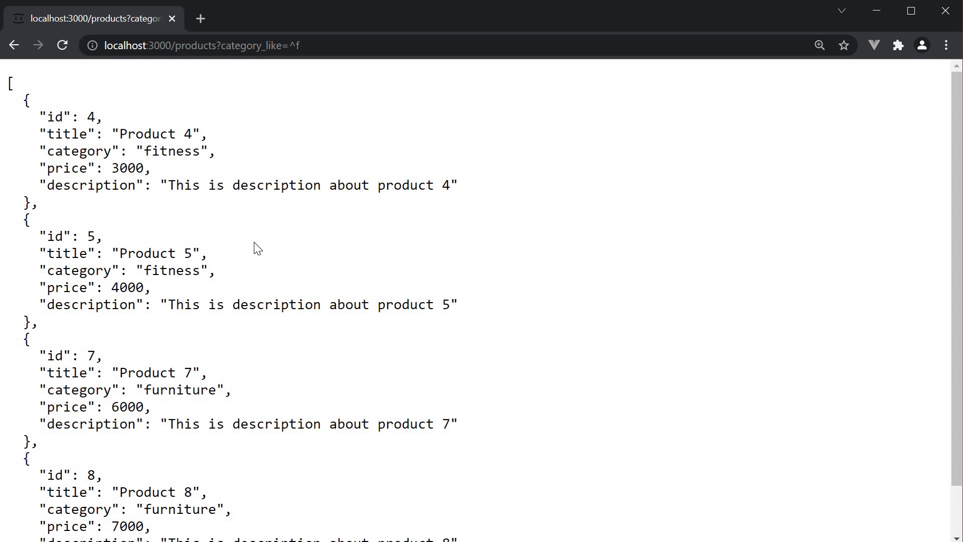
mouse_move(191, 170)
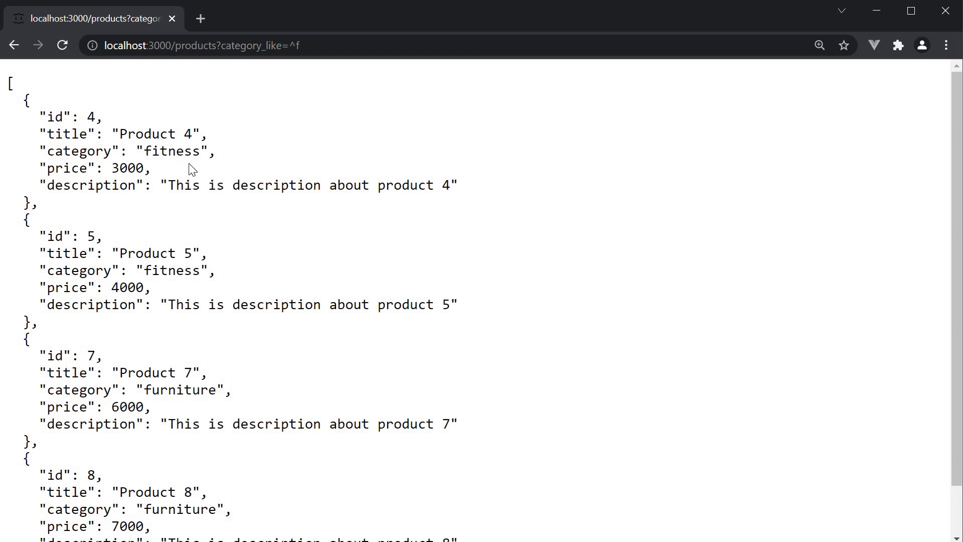
scroll("down", 3)
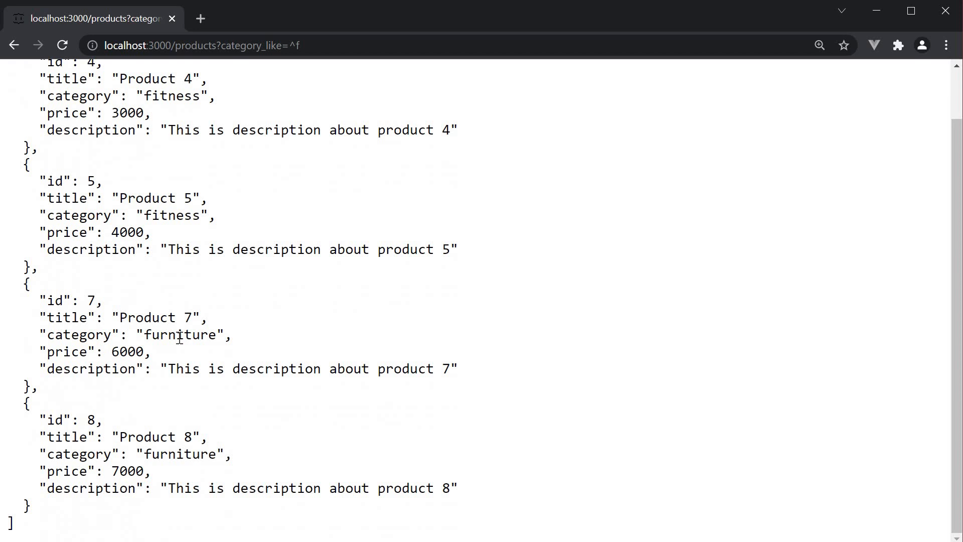
mouse_move(330, 333)
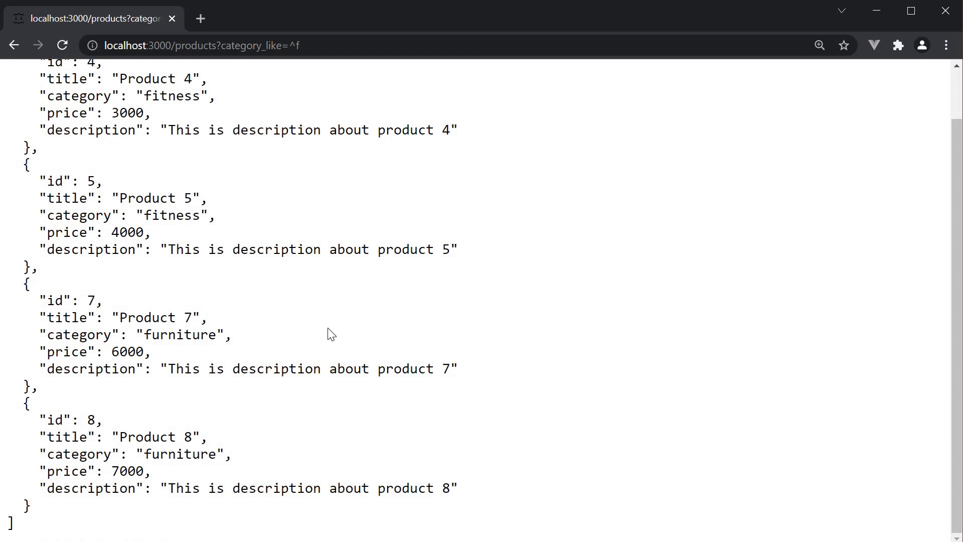
scroll("up", 3)
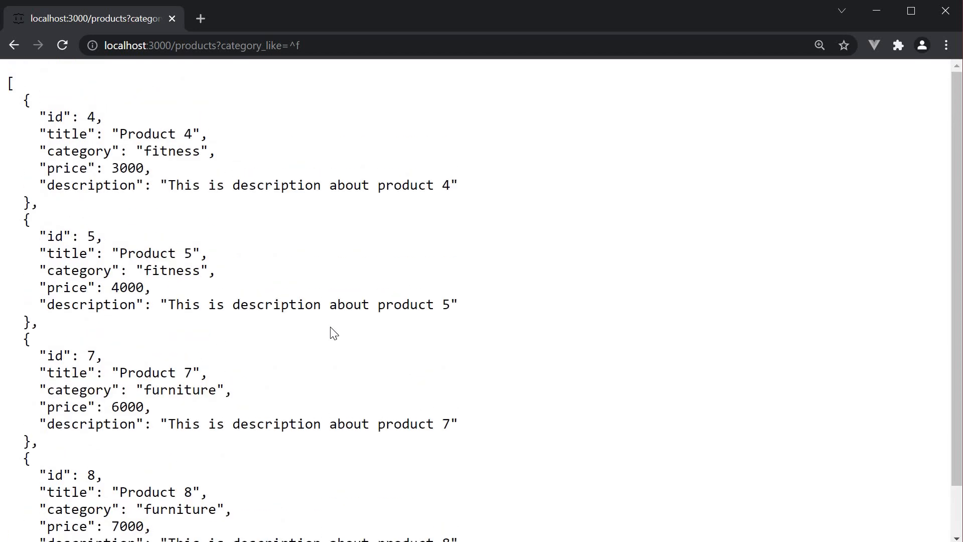